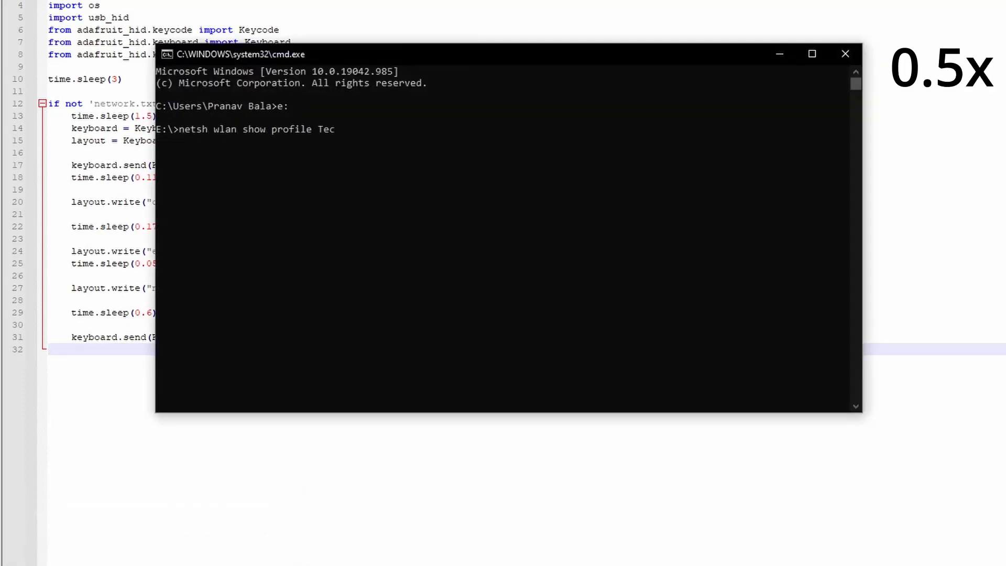
- Let the script finish typing 'netsh wlan show profile TechNotebook key=clear > network.txt'
type("hNotebook key=clear > network.txt")
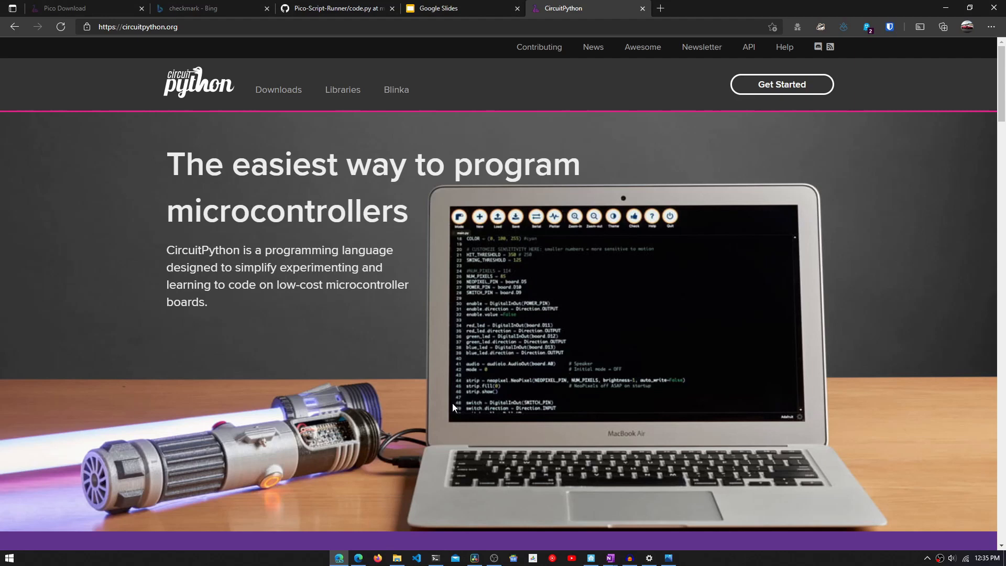
scroll("down", 3)
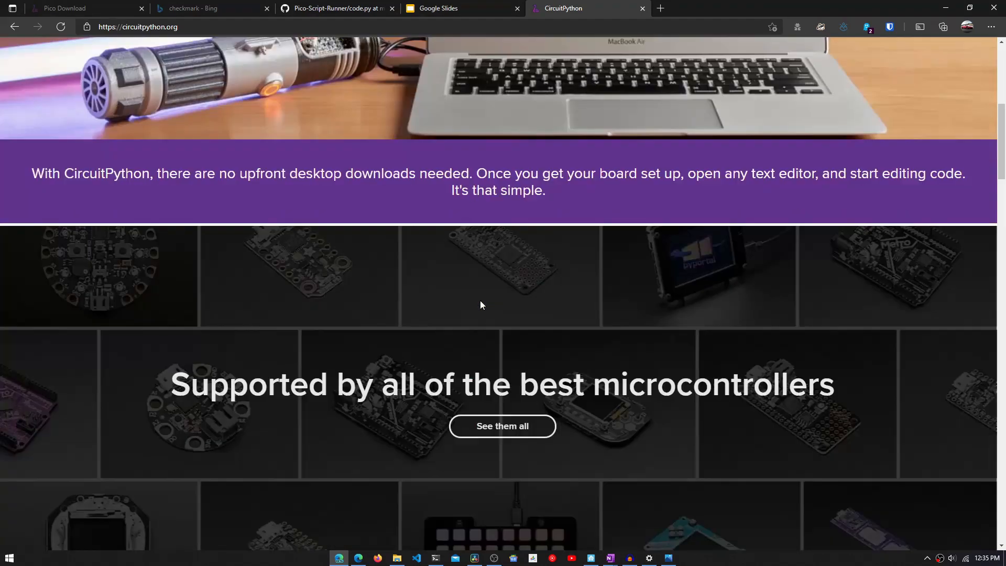
scroll("down", 3)
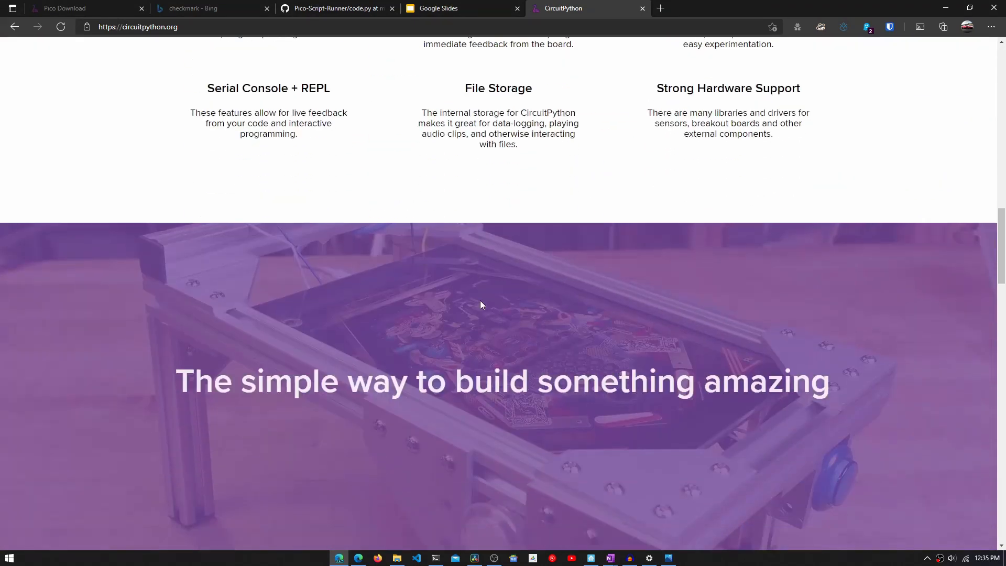
scroll("down", 3)
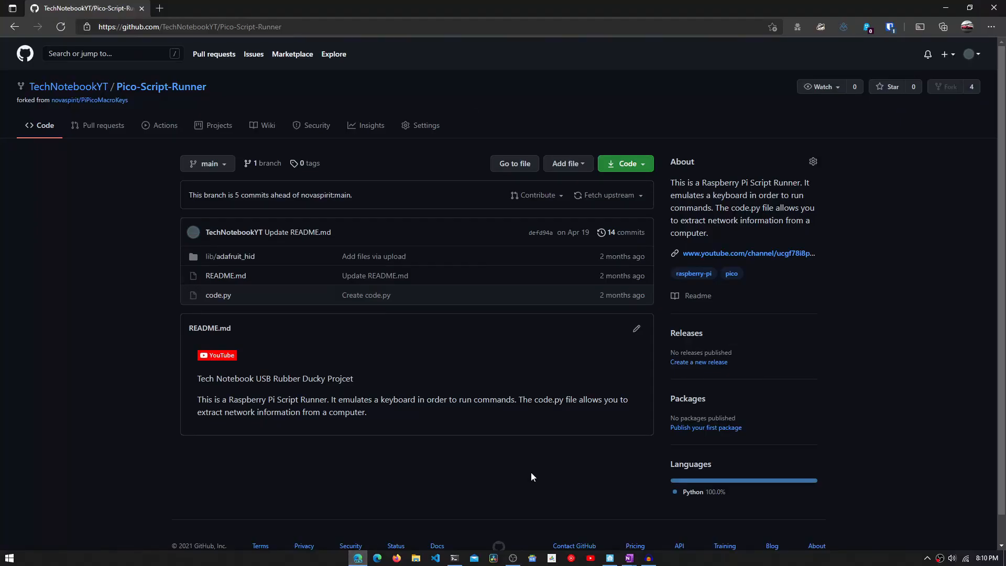
- Download Pico-Script-Runner as a ZIP and open its downloads folder
left_click(621, 164)
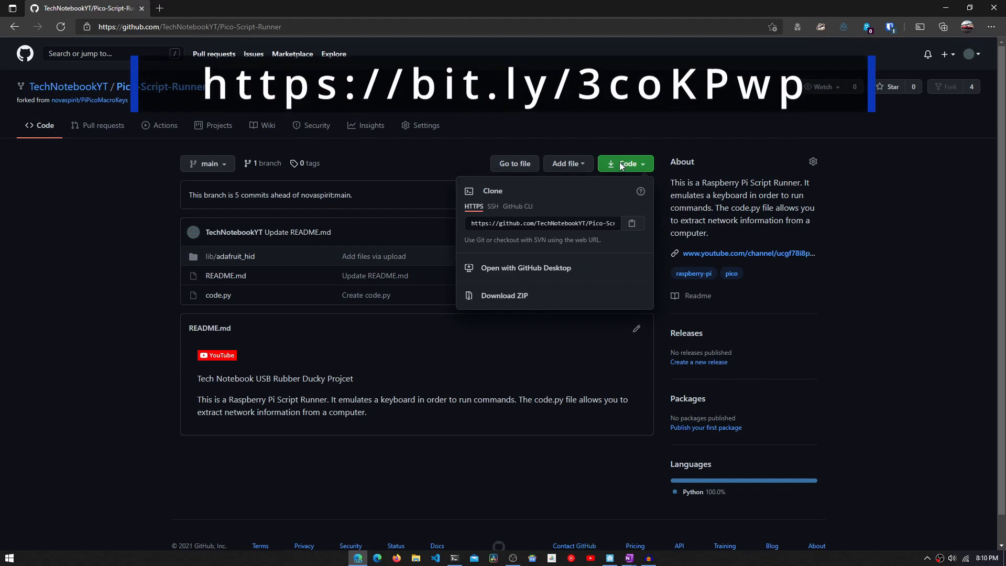
mouse_move(504, 295)
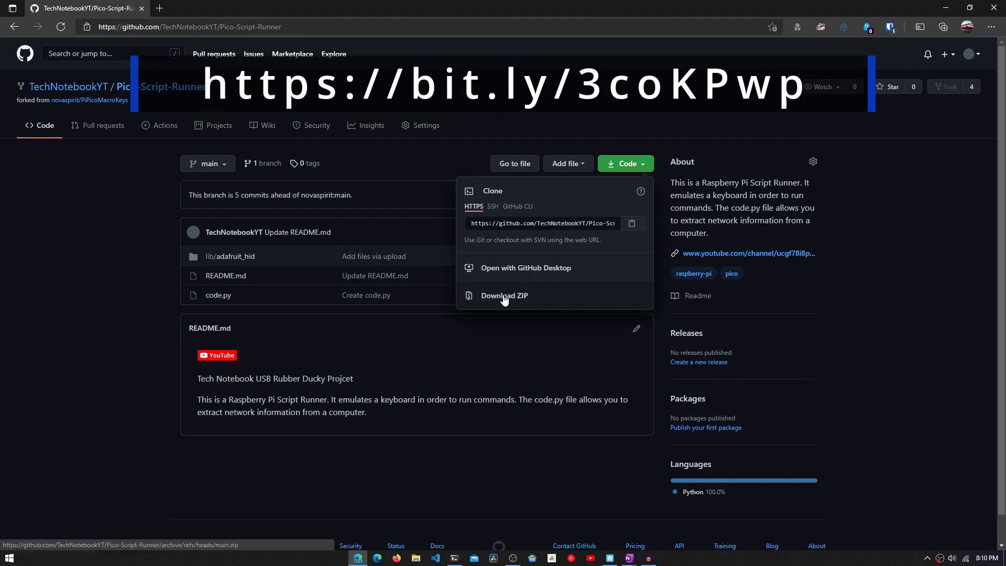
left_click(504, 296)
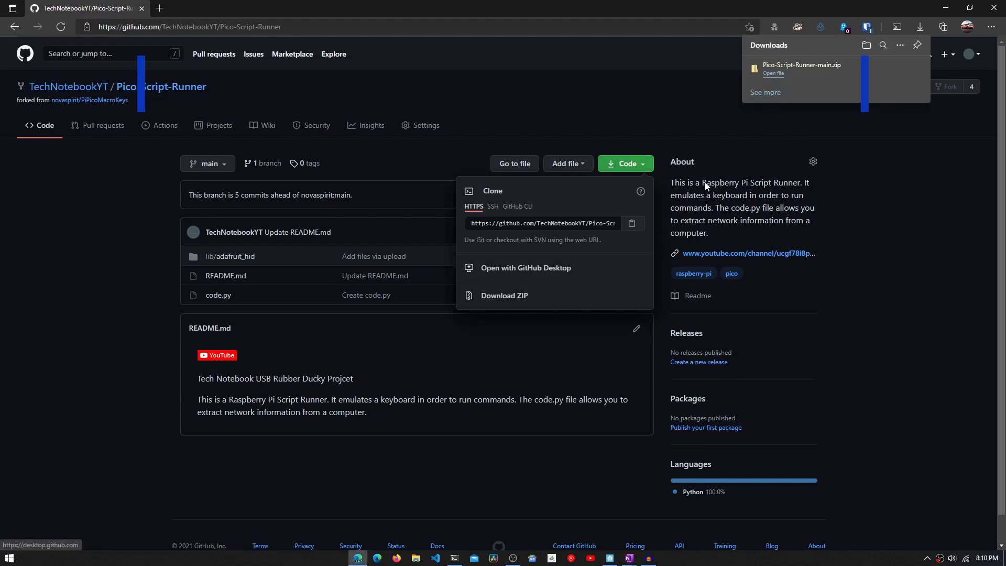
left_click(772, 74)
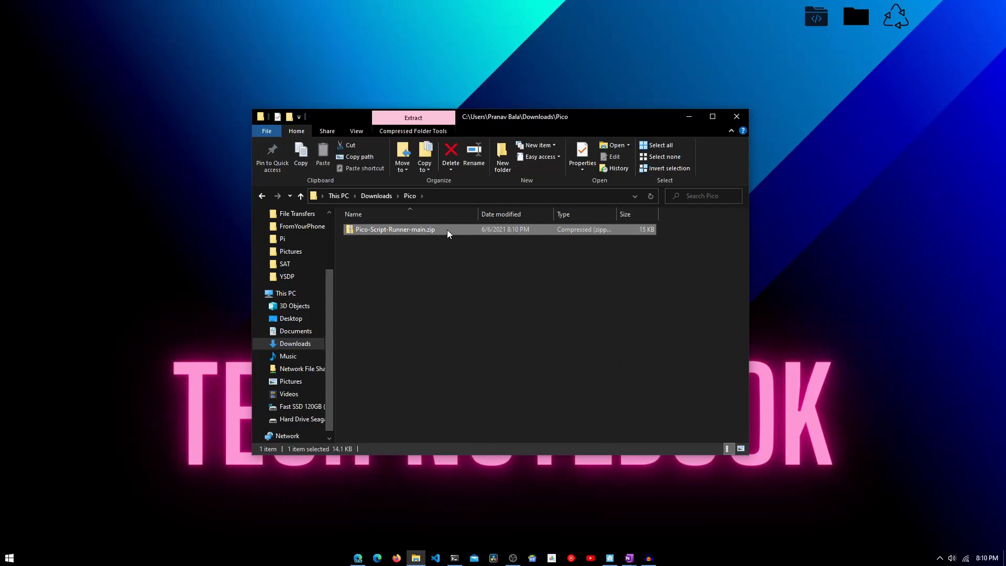
- Extract Pico-Script-Runner-main.zip to the suggested folder
left_click(413, 117)
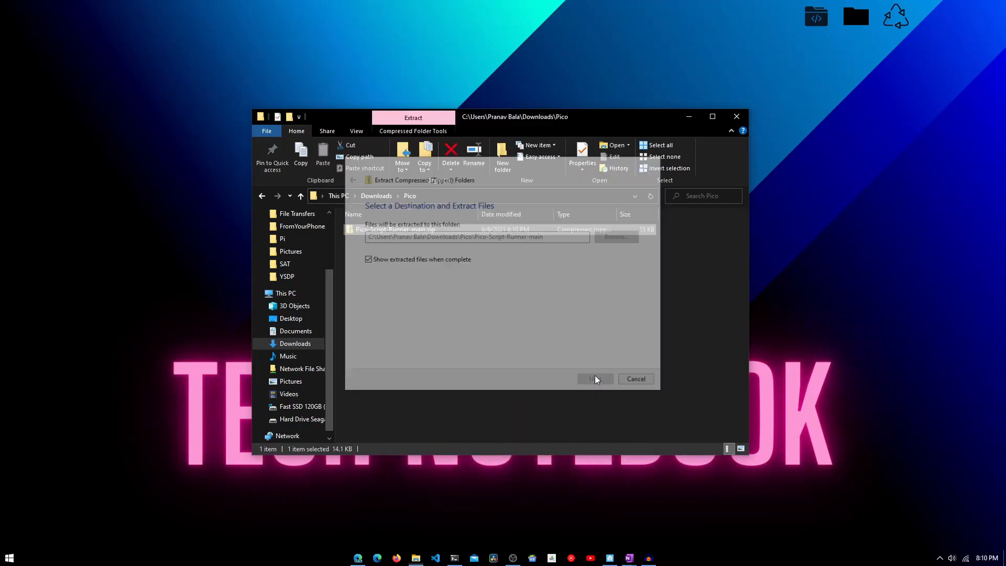
left_click(594, 379)
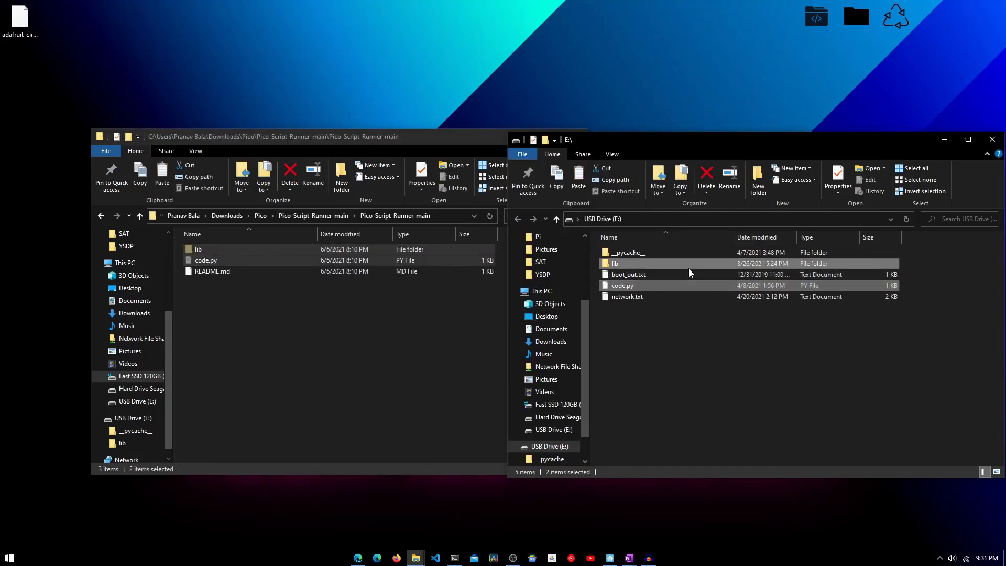
mouse_move(654, 368)
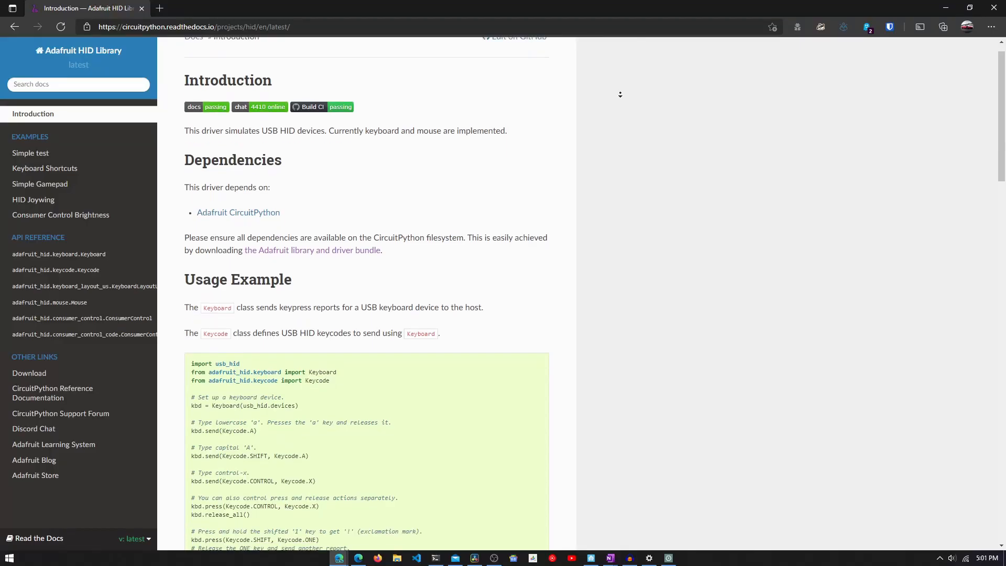
scroll("down", 3)
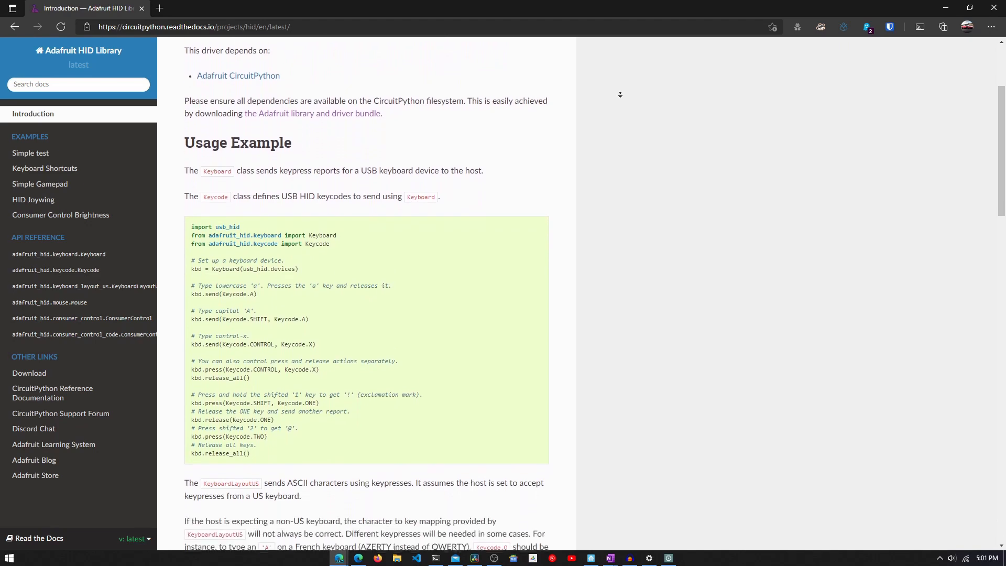
scroll("down", 3)
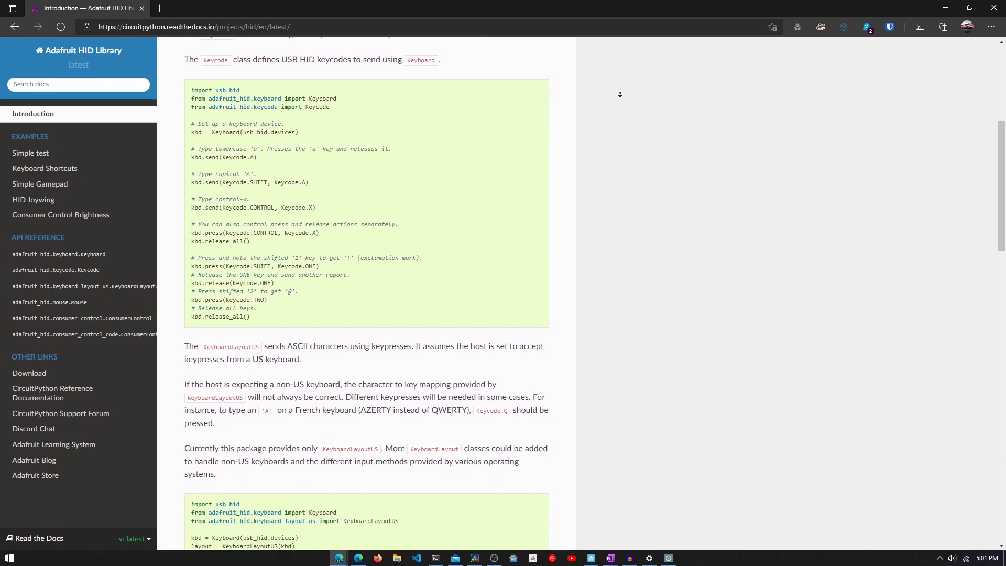
scroll("down", 3)
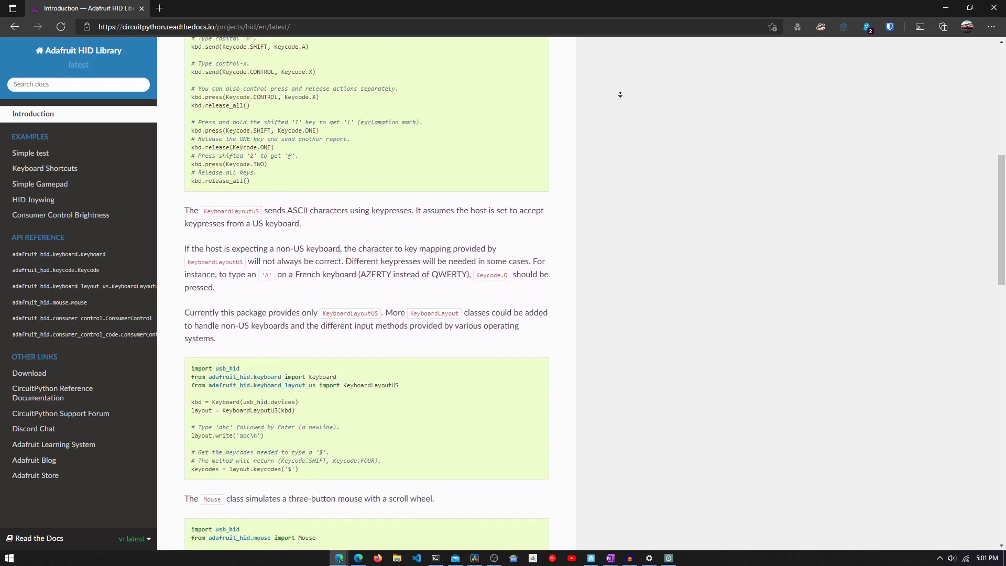
scroll("down", 3)
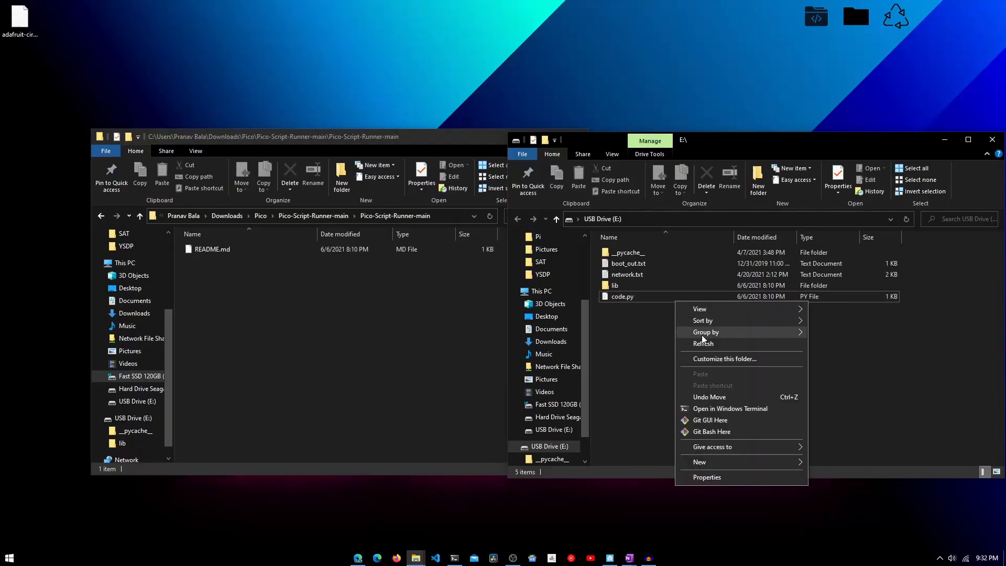
- Open code.py from E: in Notepad++, decline the update, and maximize the window
right_click(623, 295)
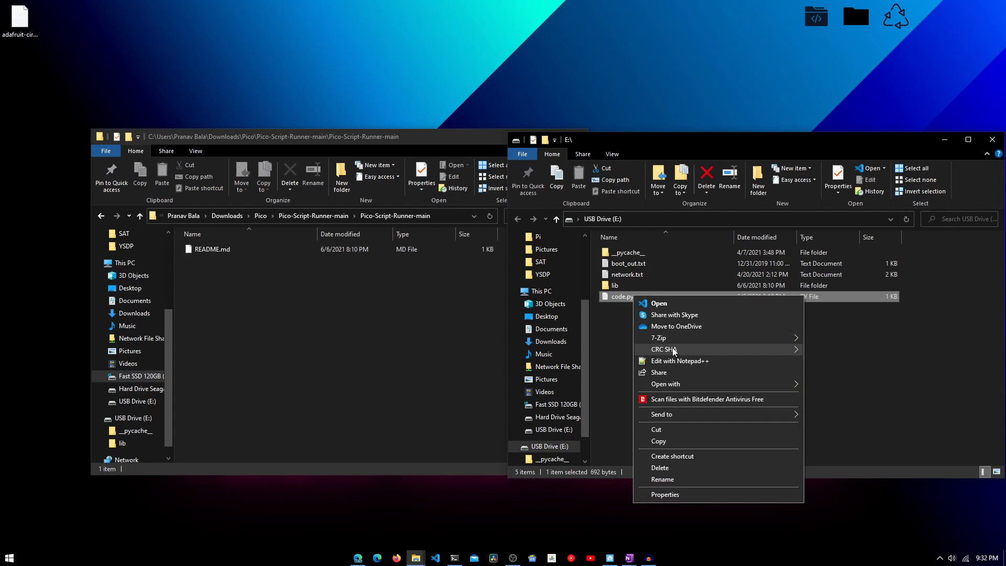
left_click(679, 360)
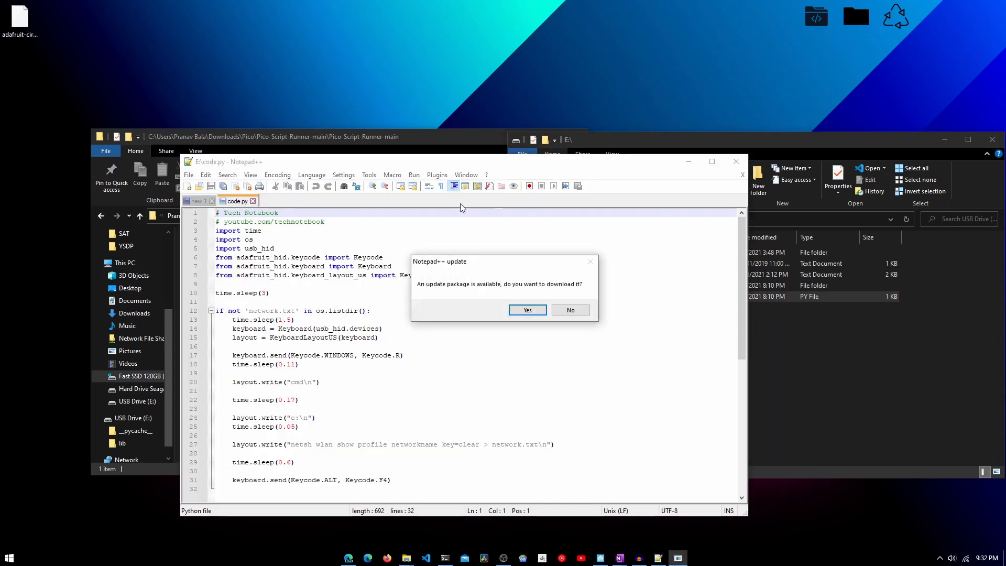
left_click(569, 310)
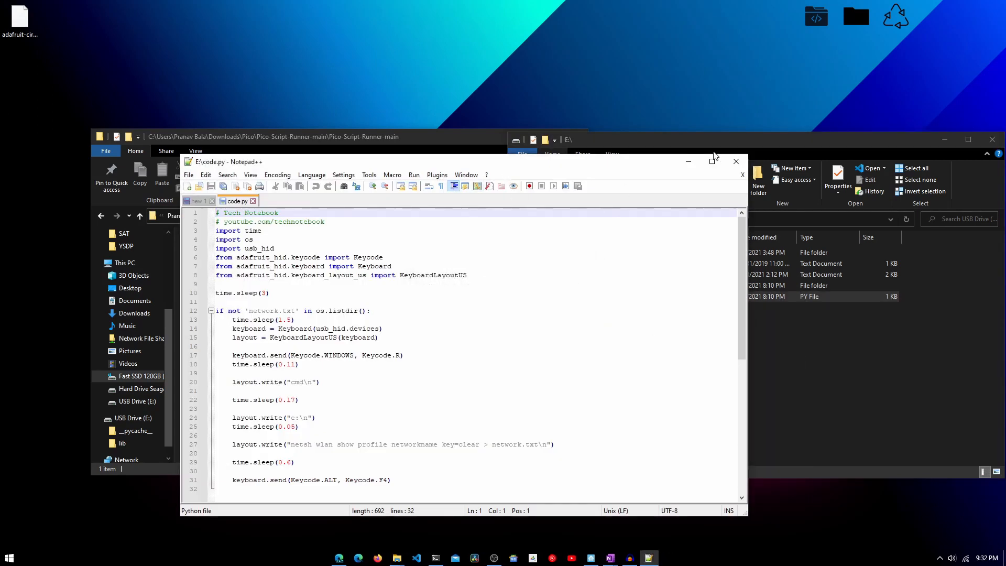
left_click(712, 160)
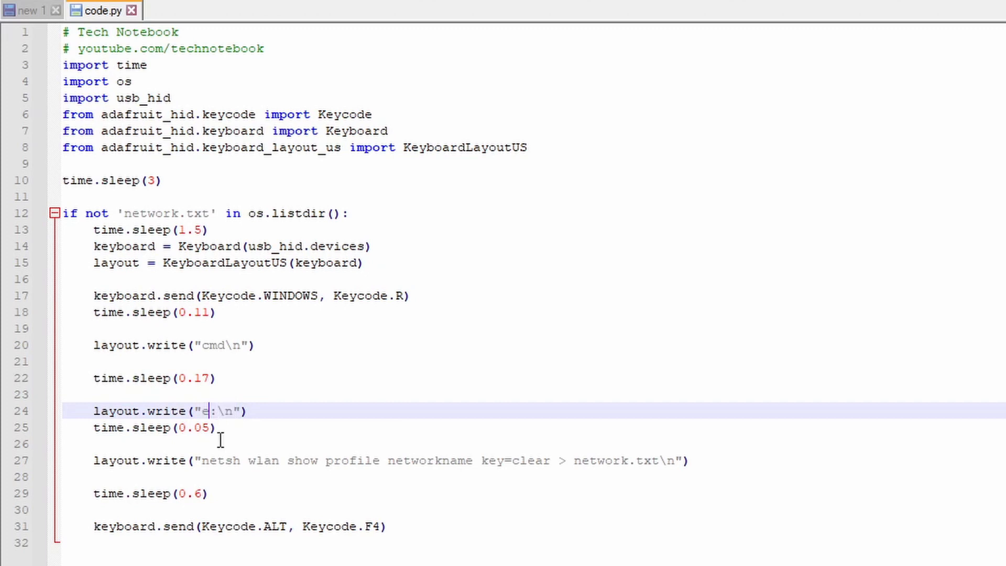
- Replace the 'networkname' placeholder on line 27 with TechNotebook
left_click(558, 509)
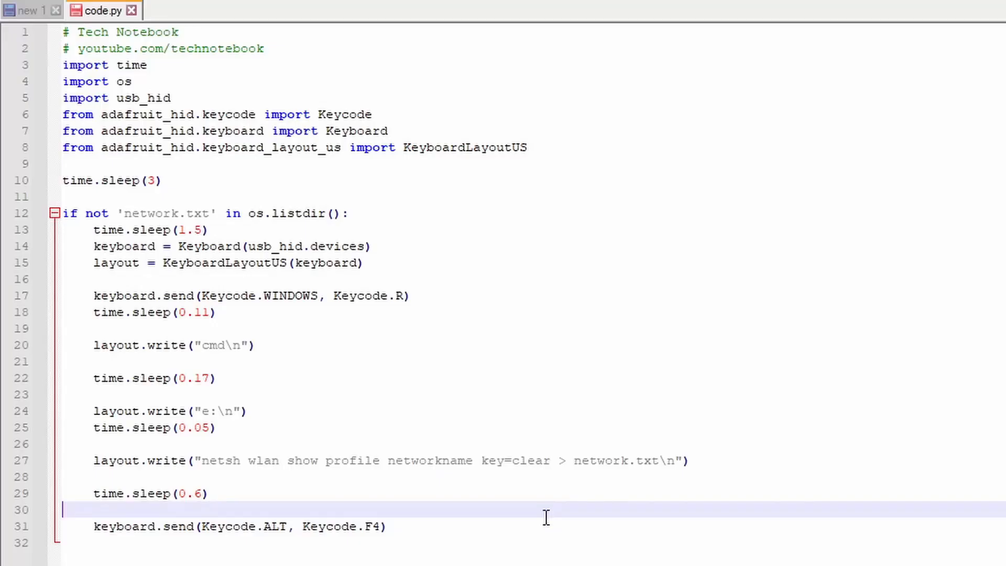
double_click(428, 460)
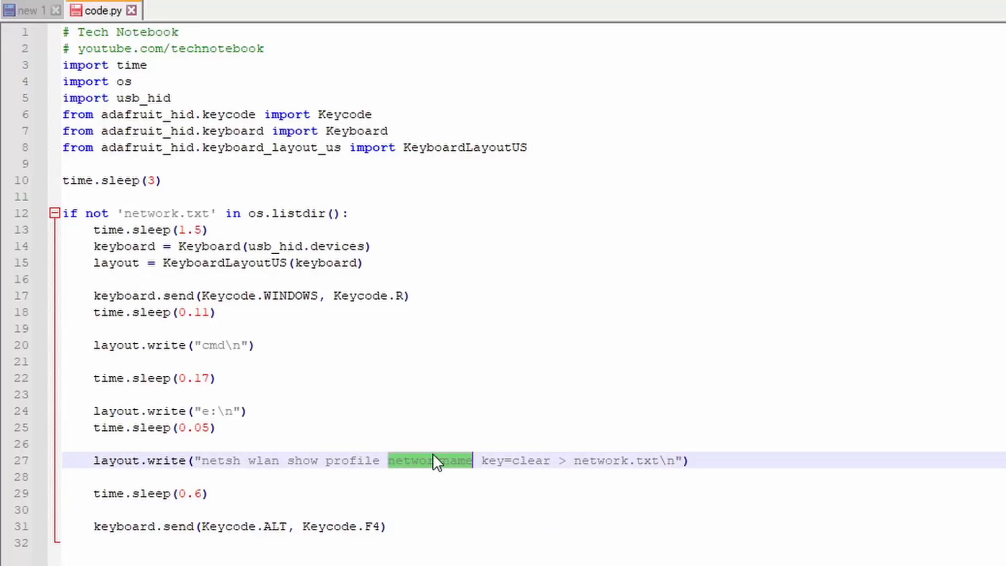
type("TechN")
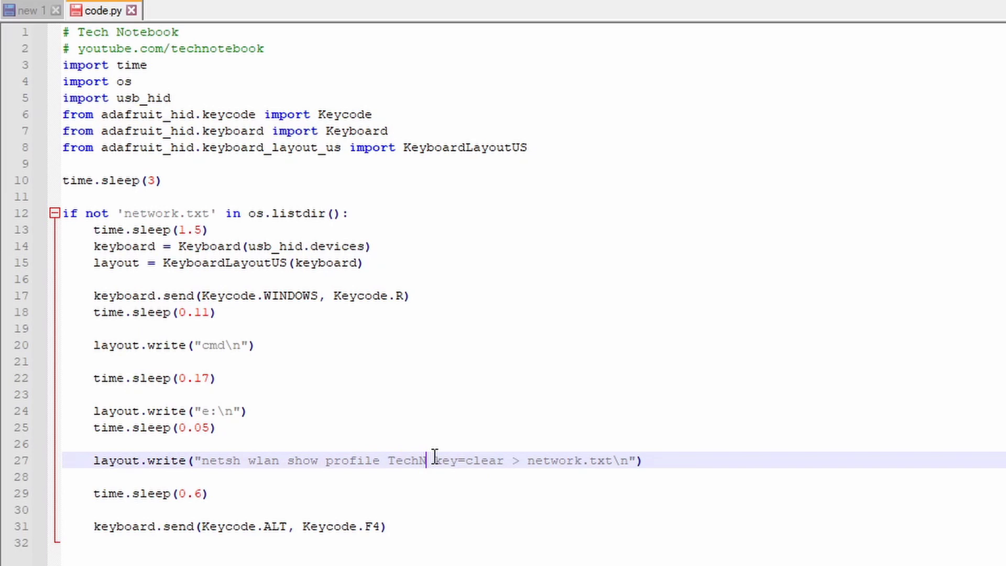
type("otebook")
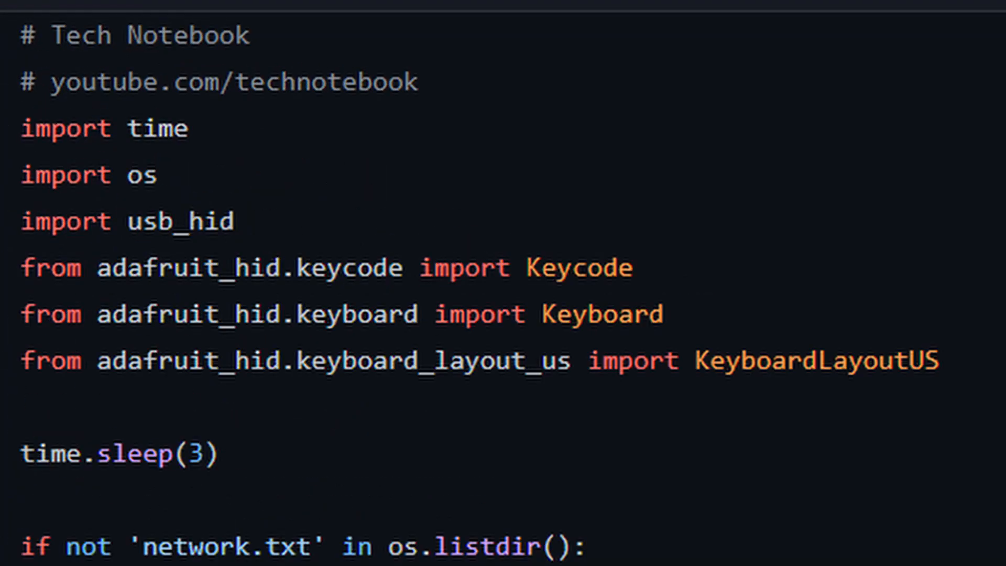
scroll("down", 3)
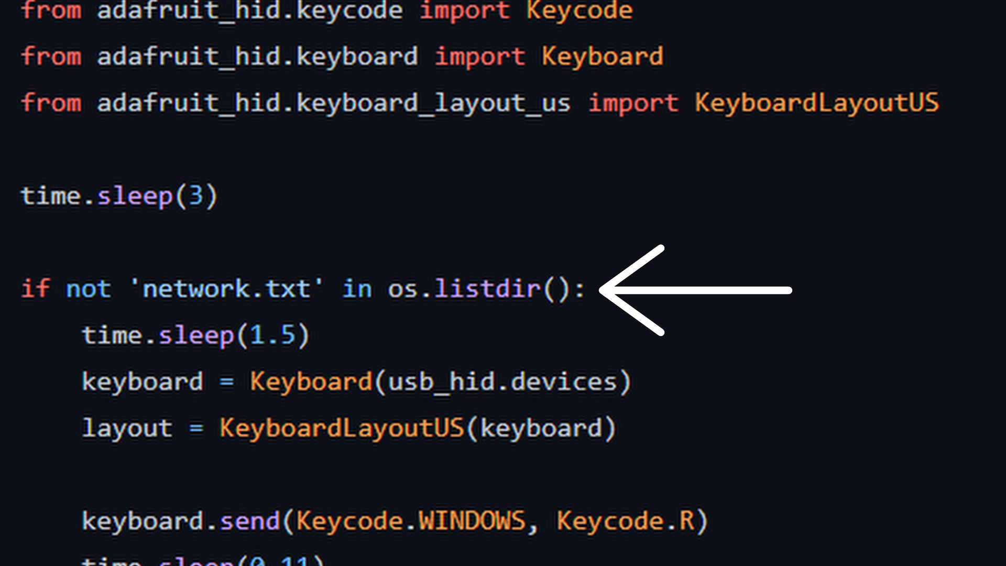
scroll("down", 3)
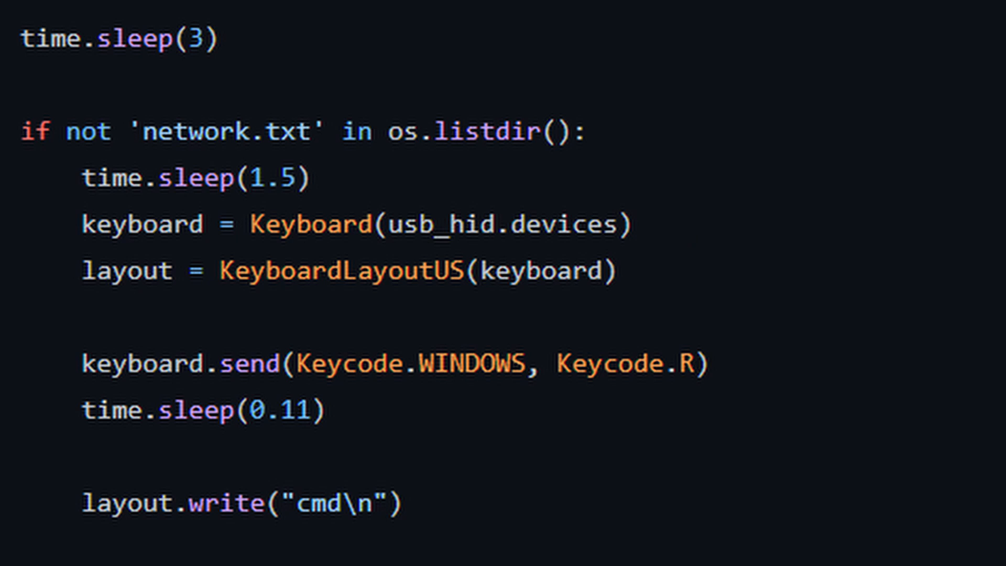
scroll("down", 3)
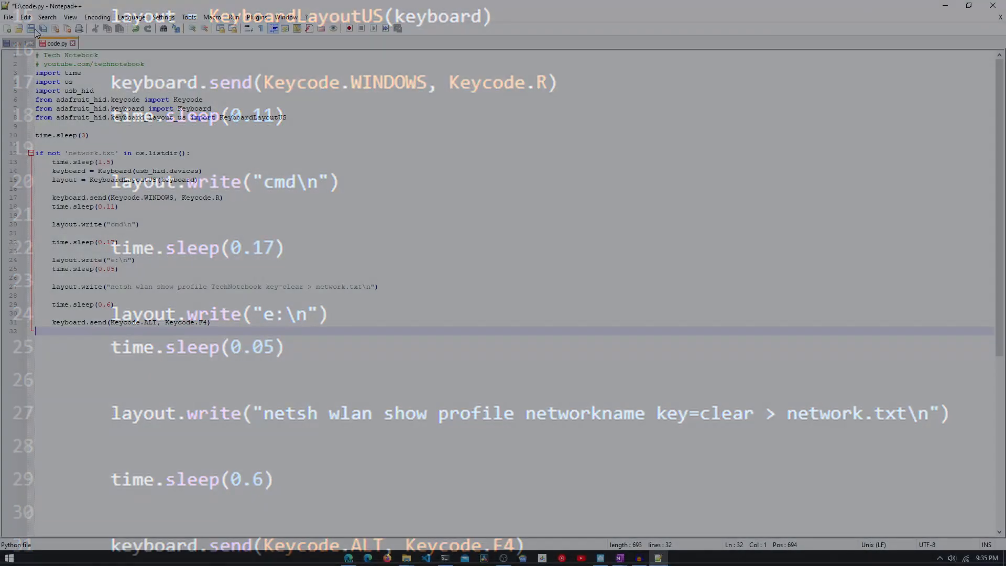
- Save code.py to the drive and open USB Drive (E:) to find network.txt
left_click(8, 28)
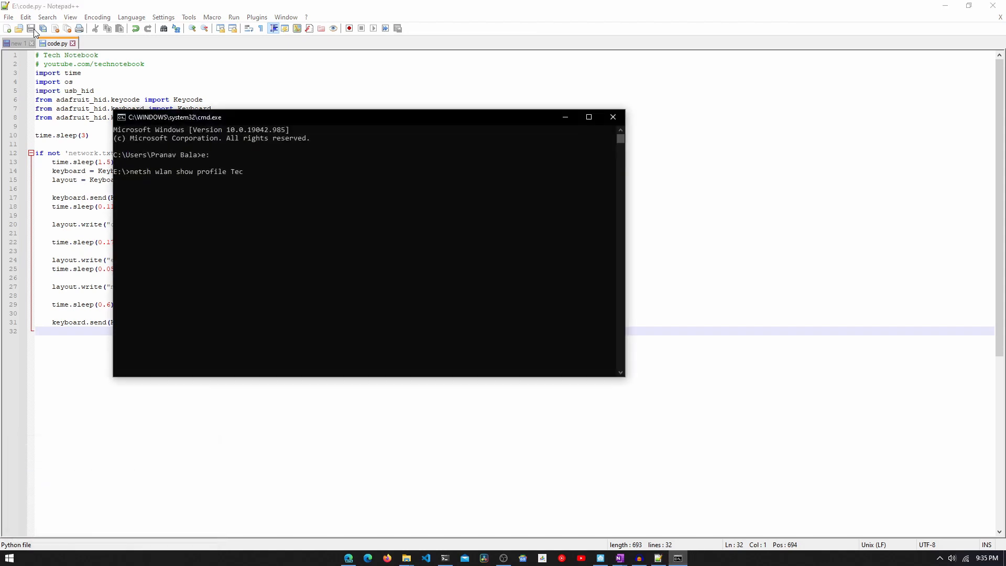
left_click(612, 117)
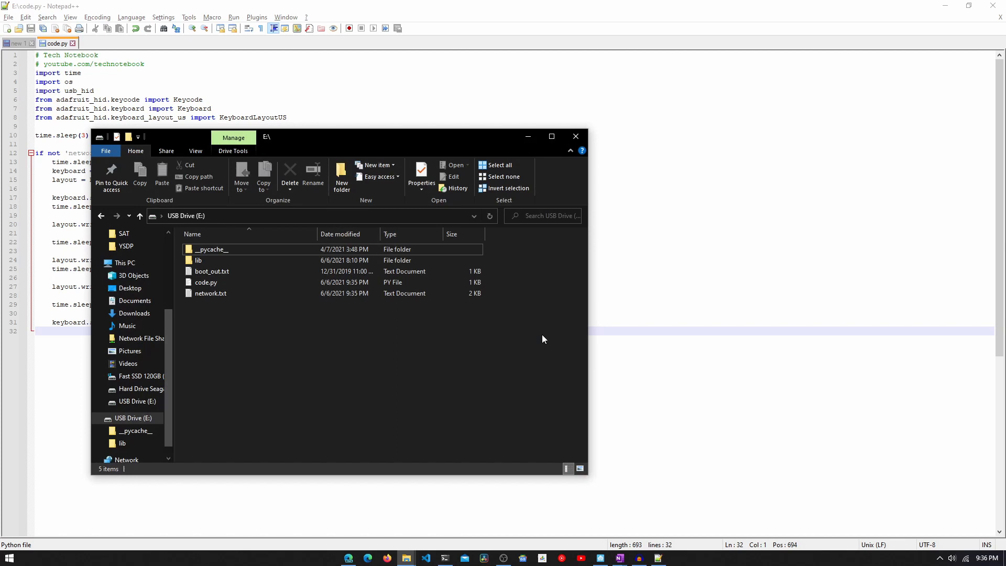
- Open network.txt in Notepad and select the Key Content value
double_click(210, 293)
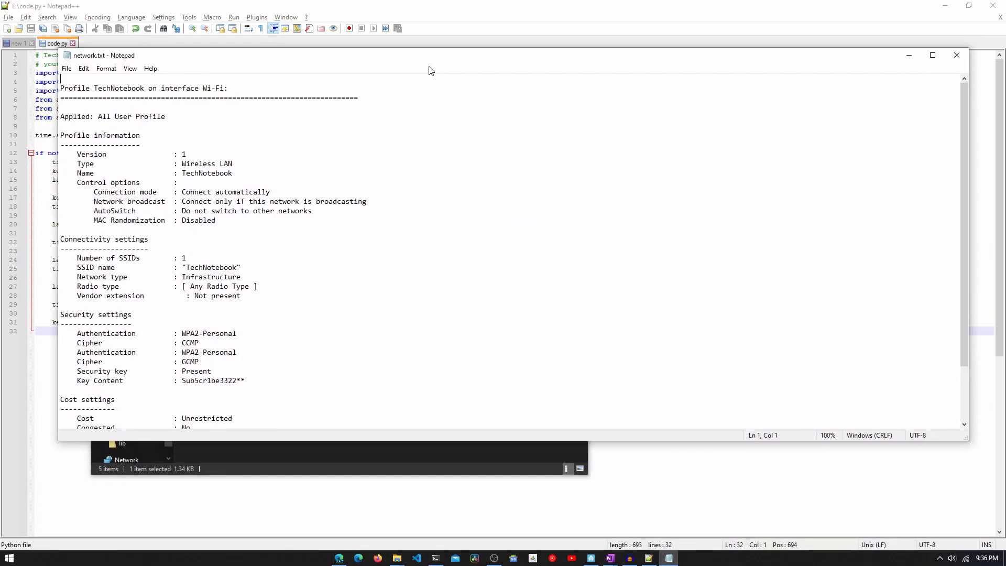
scroll("down", 3)
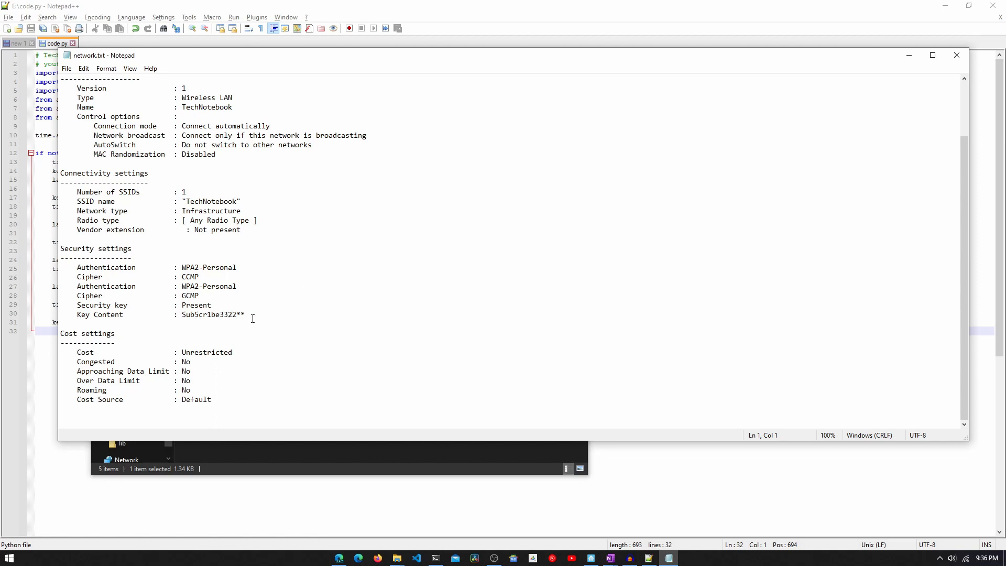
double_click(211, 315)
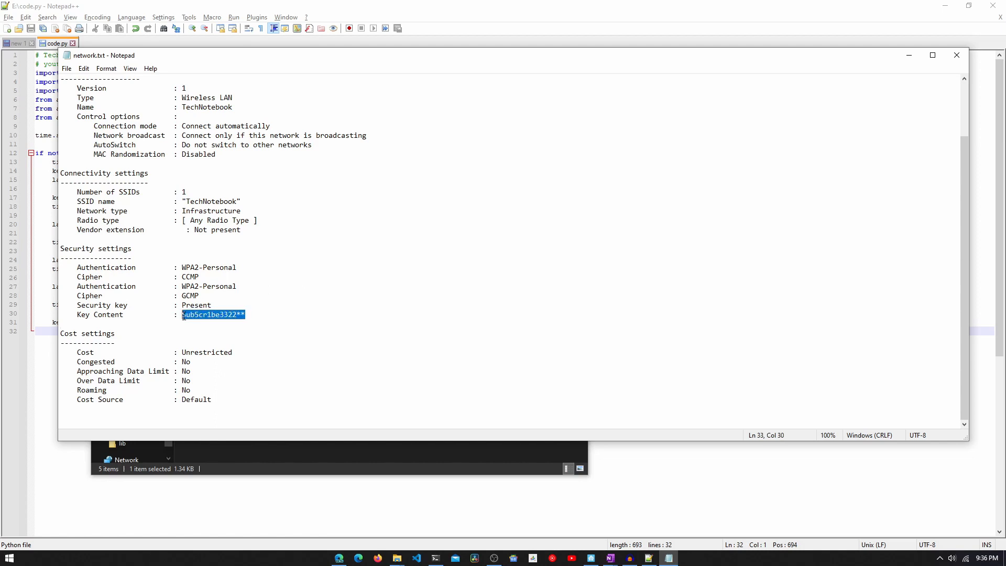